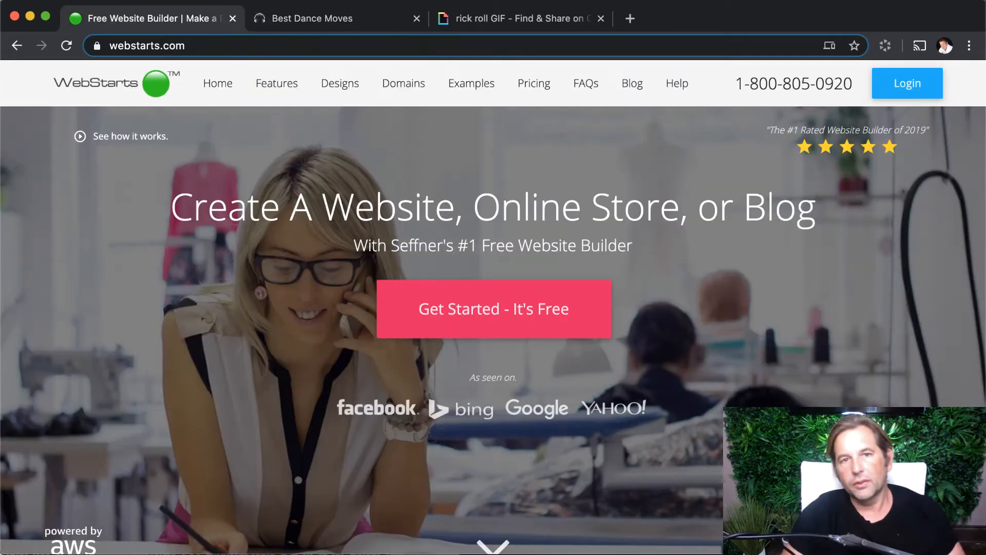
Begin the free website sign-up from the WebStarts home page.
{"action": "left_click", "coordinate": [494, 319]}
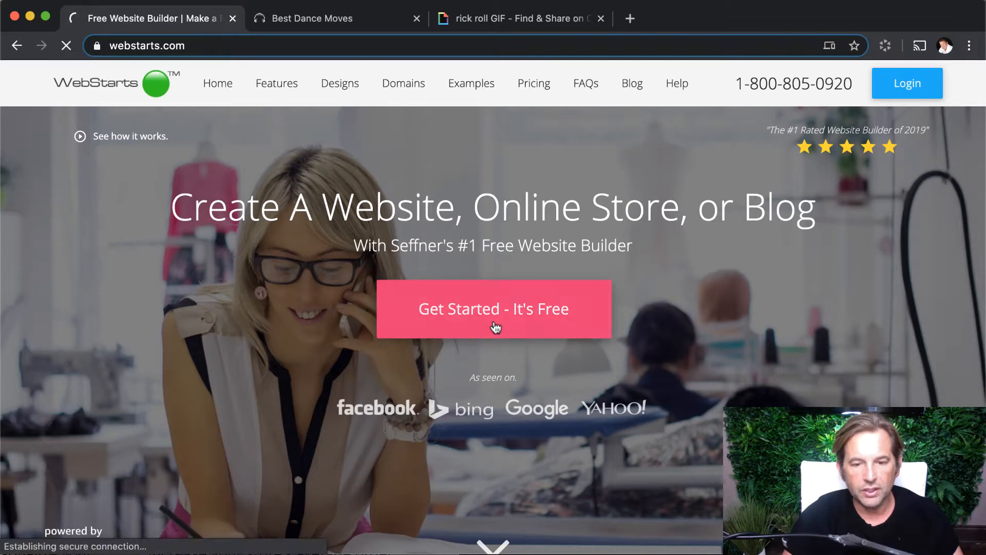
Choose the Autobiography design from the template gallery.
{"action": "left_click", "coordinate": [493, 309]}
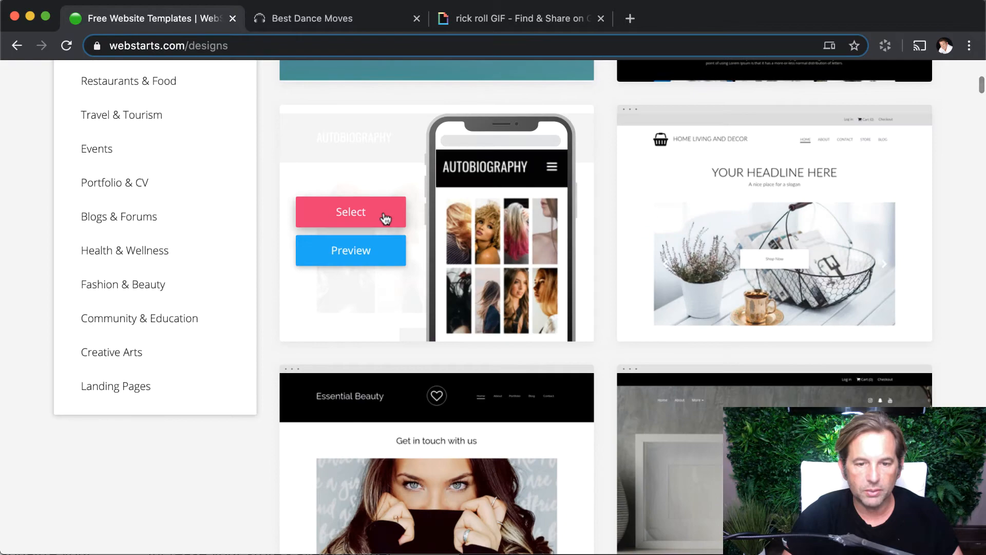
{"action": "left_click", "coordinate": [351, 212]}
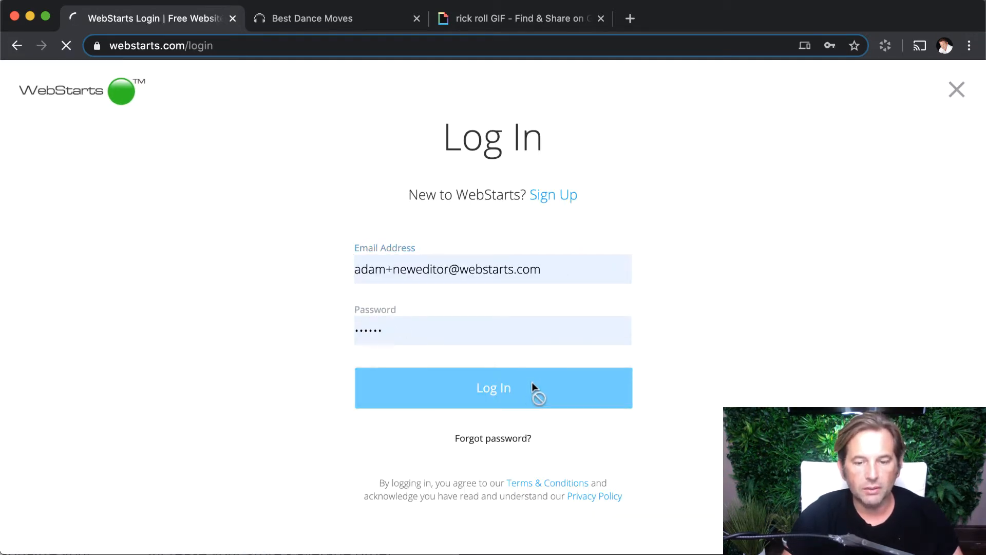